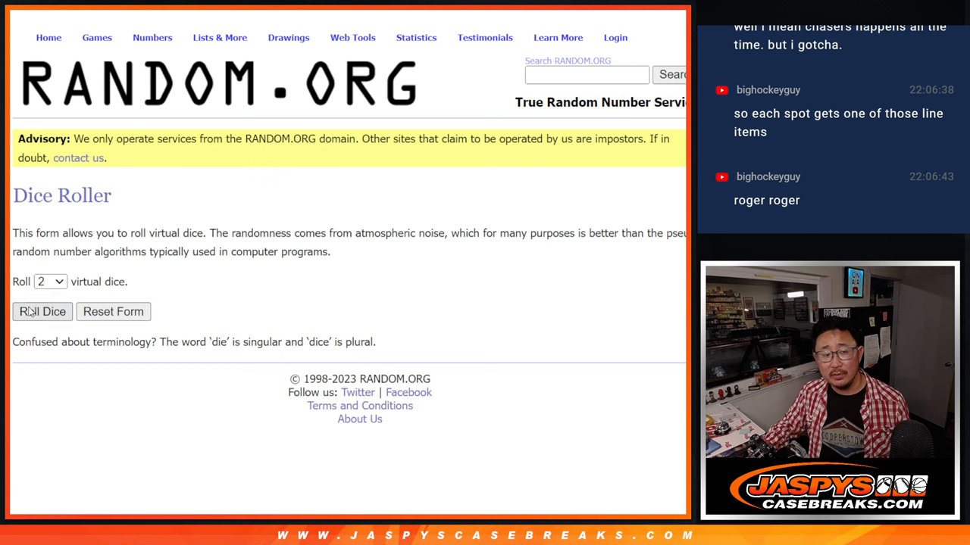
Step: Shuffle the 21-name list in List Randomizer three times and review the top names
{"action": "left_click", "coordinate": [42, 312]}
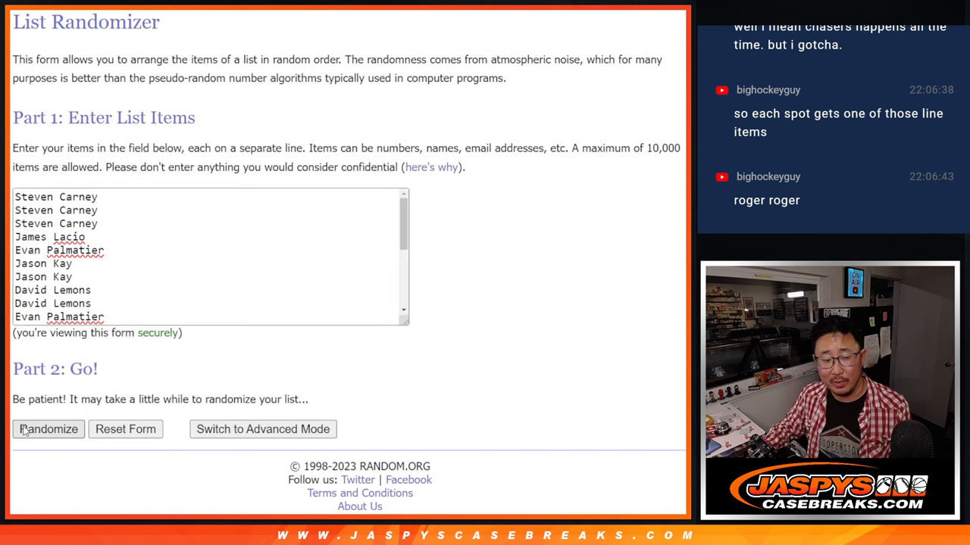
{"action": "left_click", "coordinate": [49, 429]}
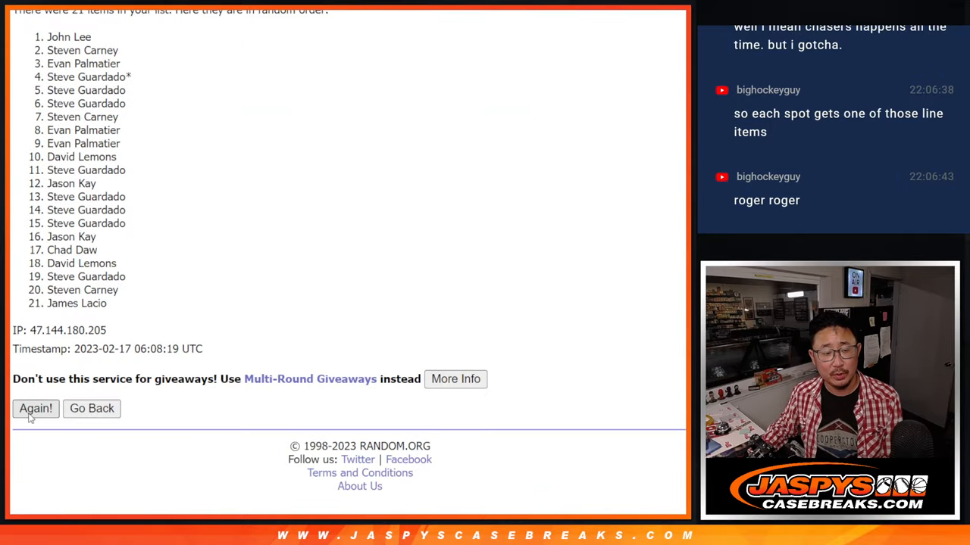
{"action": "left_click", "coordinate": [36, 409]}
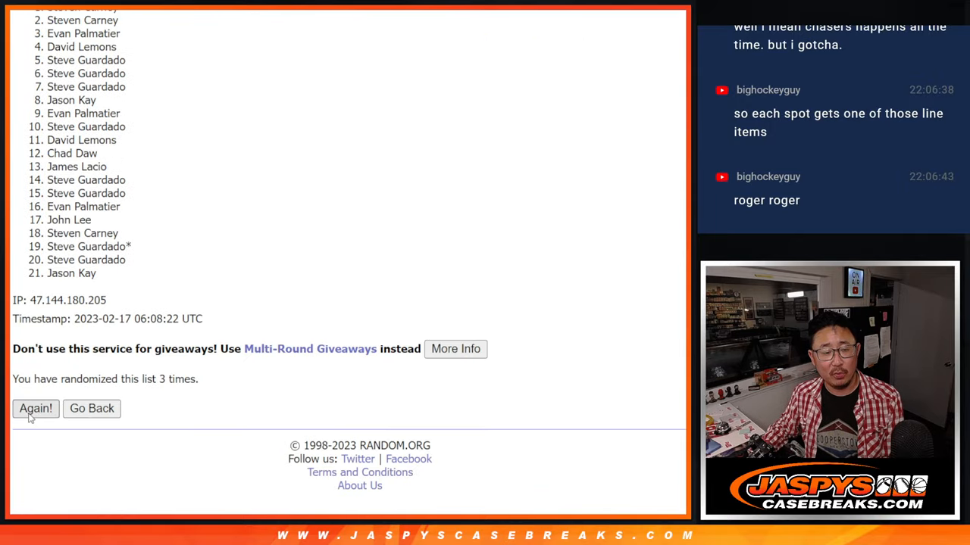
{"action": "left_click", "coordinate": [36, 409]}
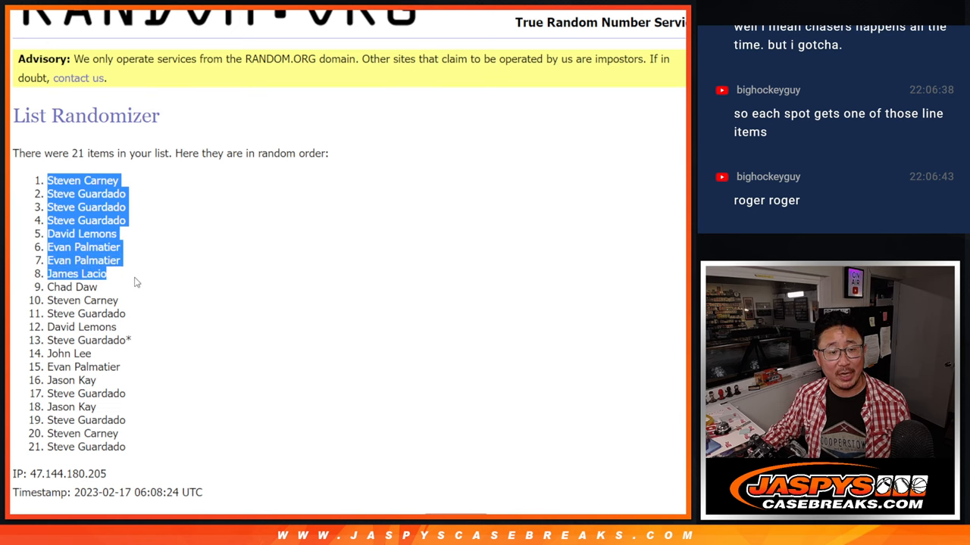
{"action": "scroll", "scroll_direction": "down", "scroll_amount": 3}
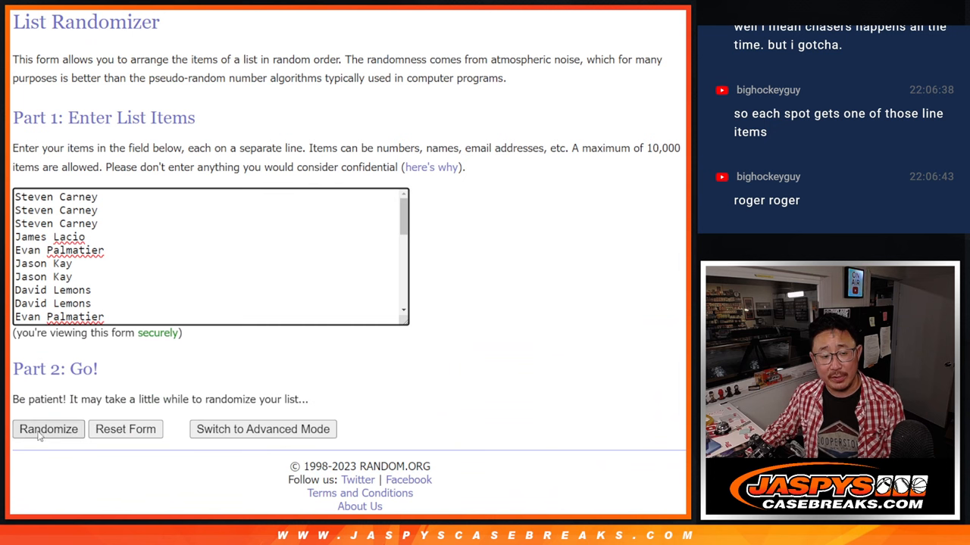
Step: Randomize the 30-name list twice, then randomize the MLB team list once
{"action": "left_click", "coordinate": [49, 431]}
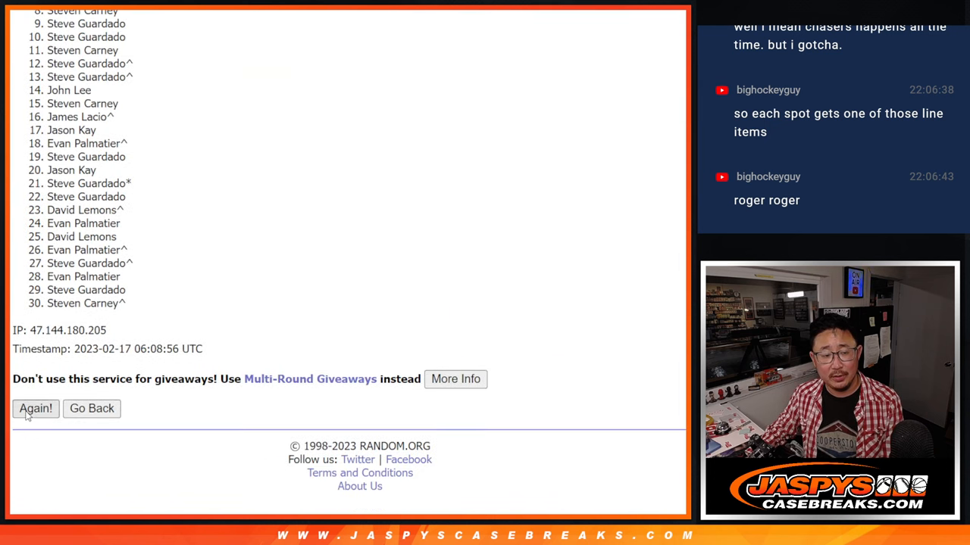
{"action": "left_click", "coordinate": [37, 409]}
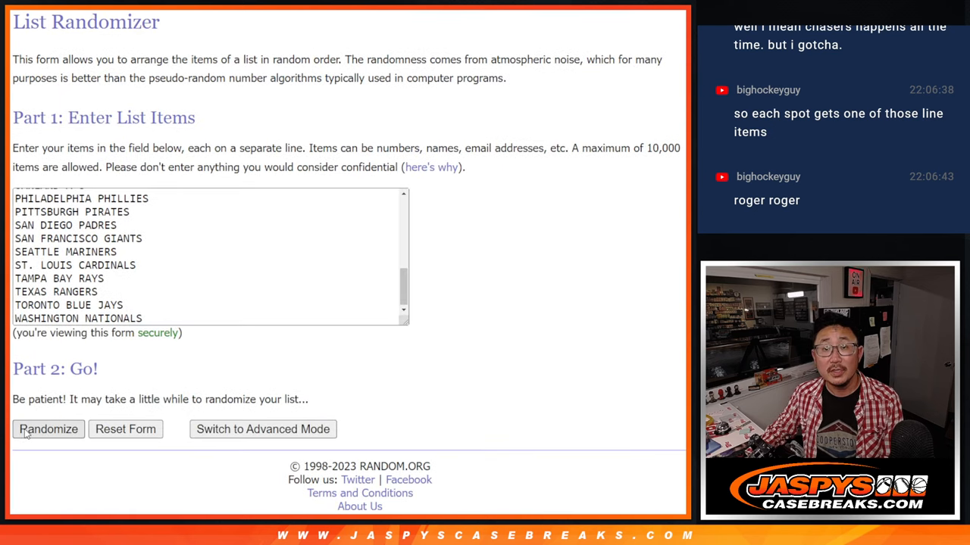
{"action": "left_click", "coordinate": [48, 430]}
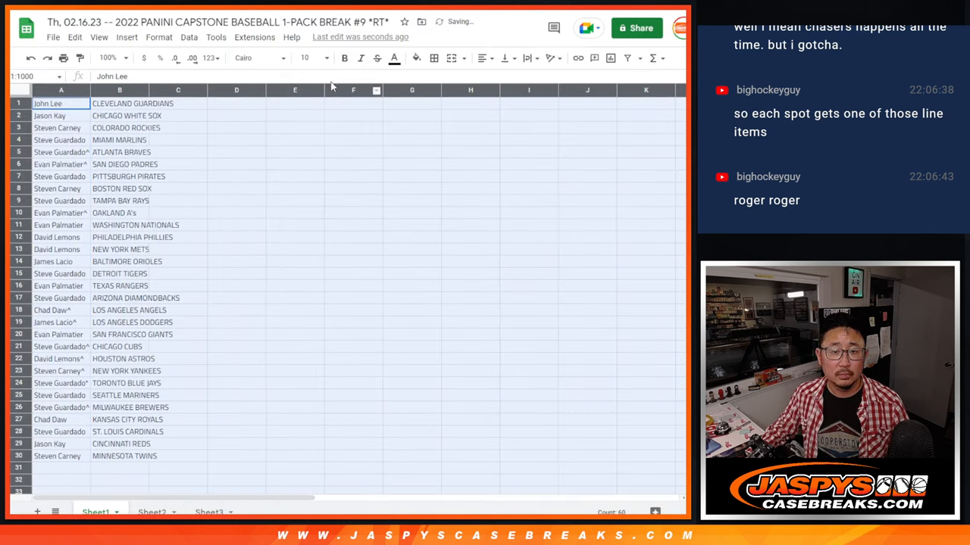
Step: Review the name–team pairs sorted by column B A→Z and bring up File > Print
{"action": "left_click", "coordinate": [106, 58]}
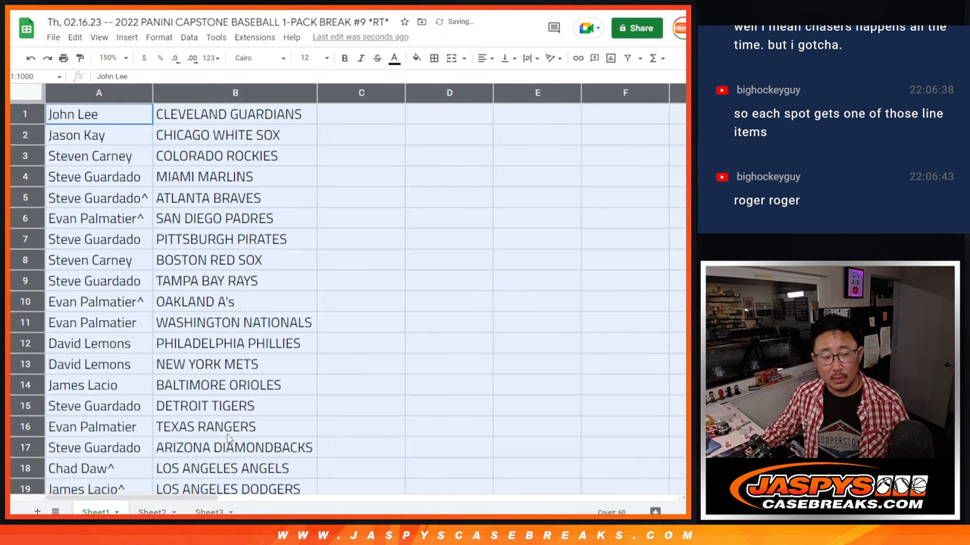
{"action": "scroll", "scroll_direction": "down", "scroll_amount": 3}
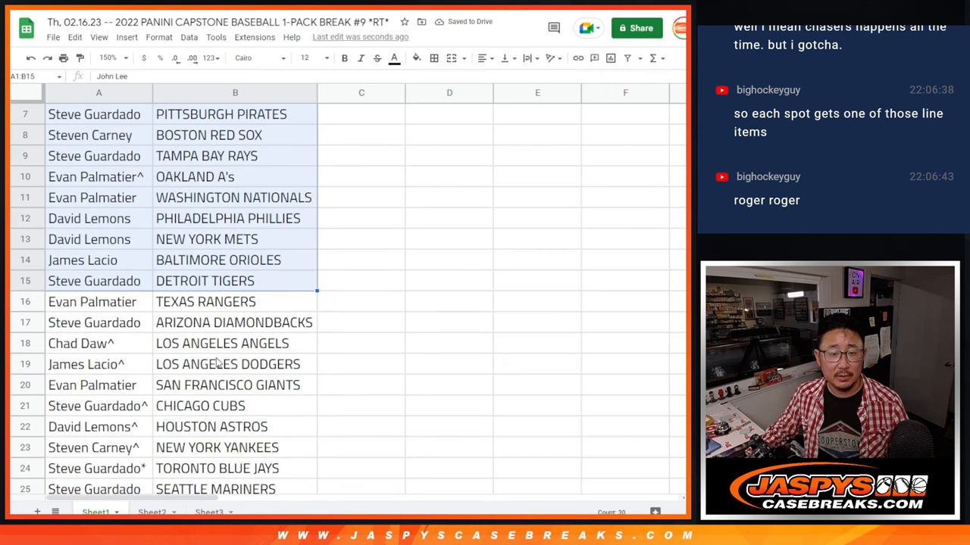
{"action": "scroll", "scroll_direction": "down", "scroll_amount": 3}
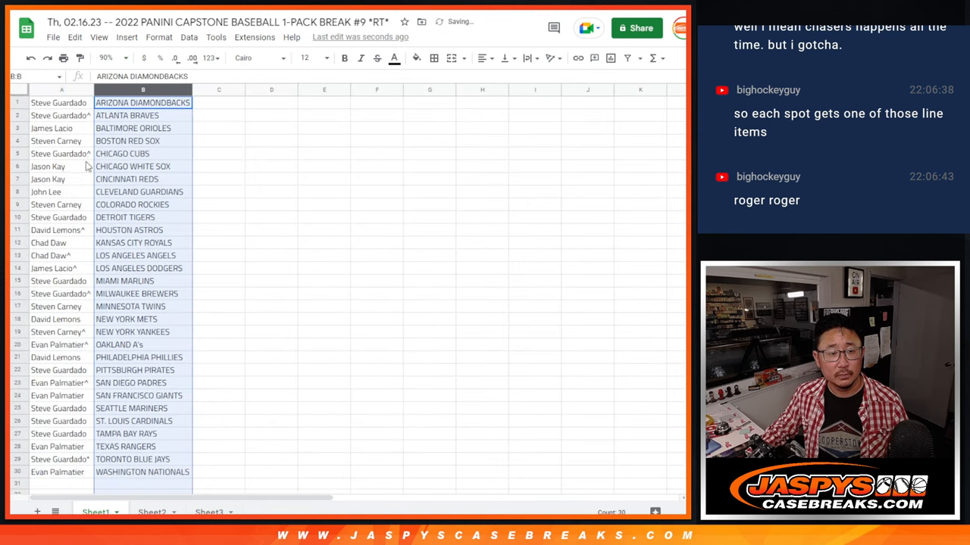
{"action": "left_click", "coordinate": [433, 58]}
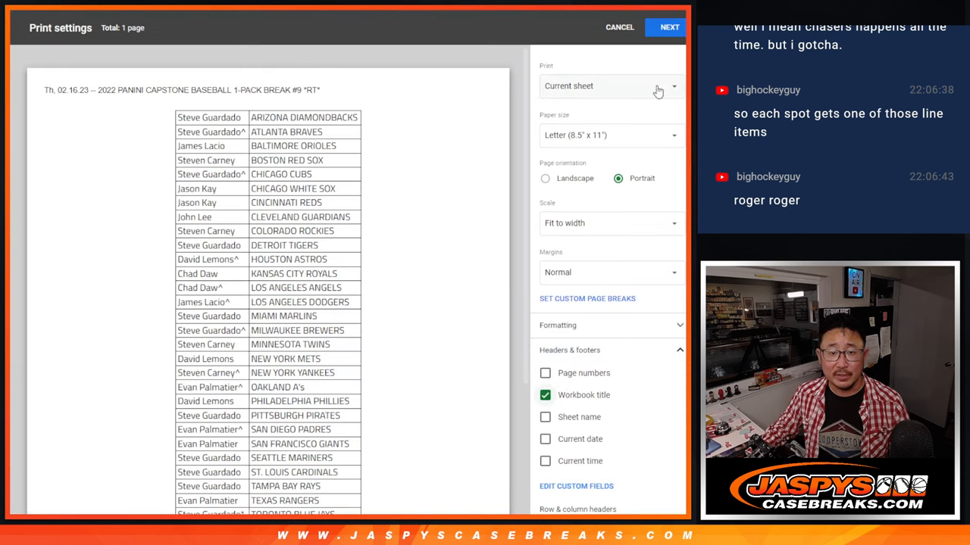
Step: Send the alphabetized name–team list to the printer through the browser print dialog
{"action": "left_click", "coordinate": [670, 27]}
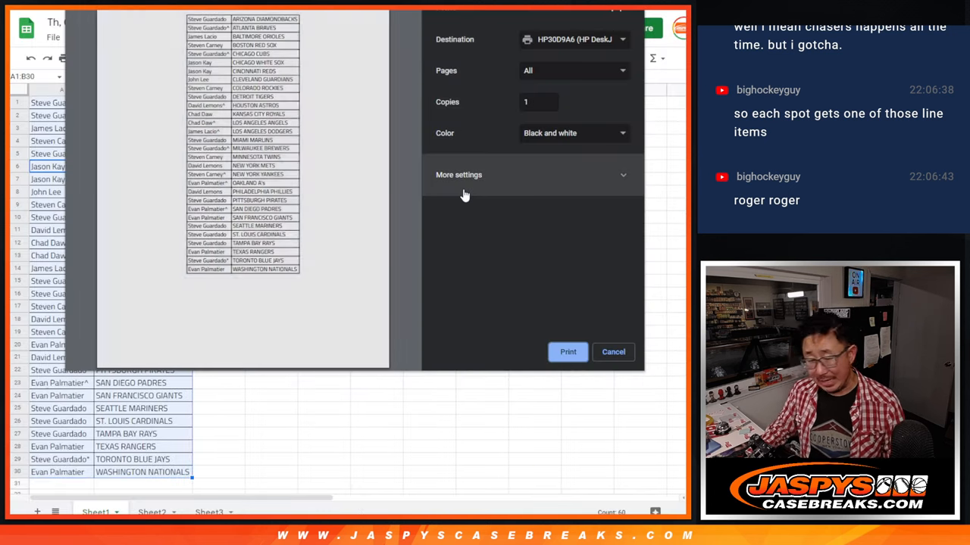
{"action": "left_click", "coordinate": [612, 351]}
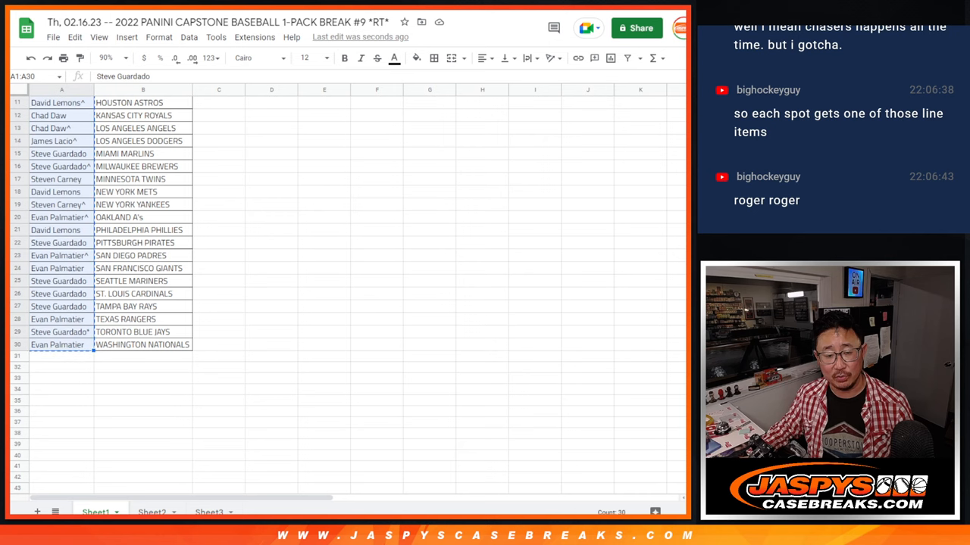
Step: Show Sheet3 with the ten team abbreviations HOU through TEX, then return to RANDOM.ORG
{"action": "left_click", "coordinate": [209, 512]}
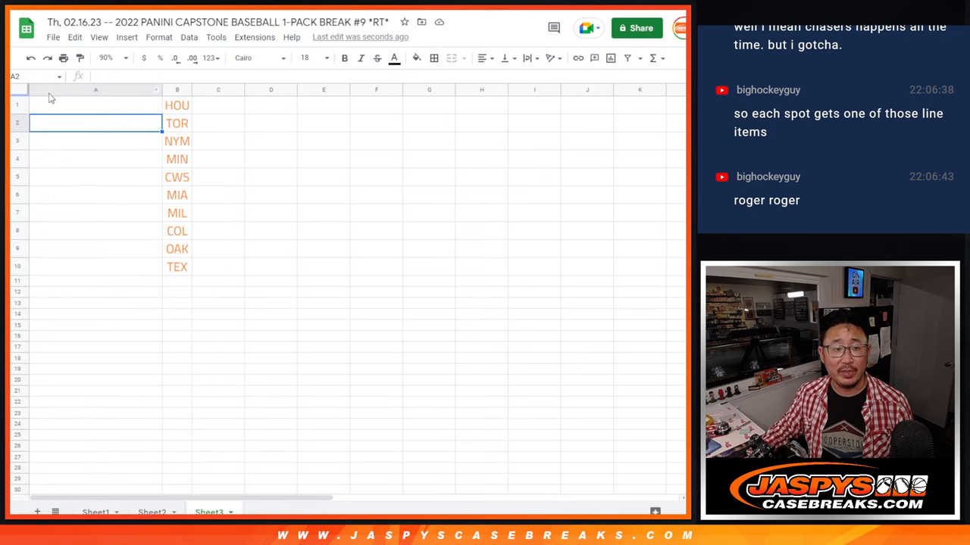
{"action": "left_click", "coordinate": [107, 58]}
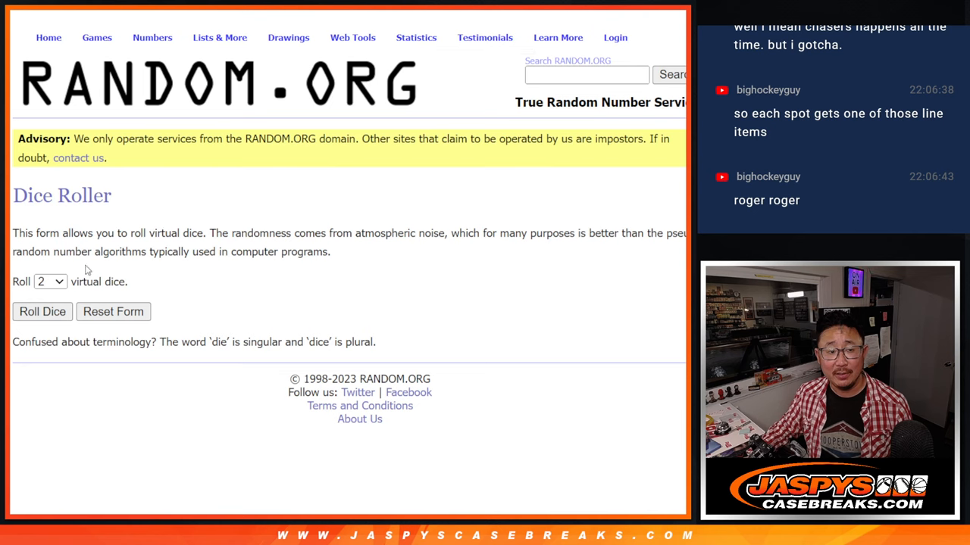
Step: Reshuffle the 30-name list repeatedly in List Randomizer and review the top ten names
{"action": "left_click", "coordinate": [42, 312]}
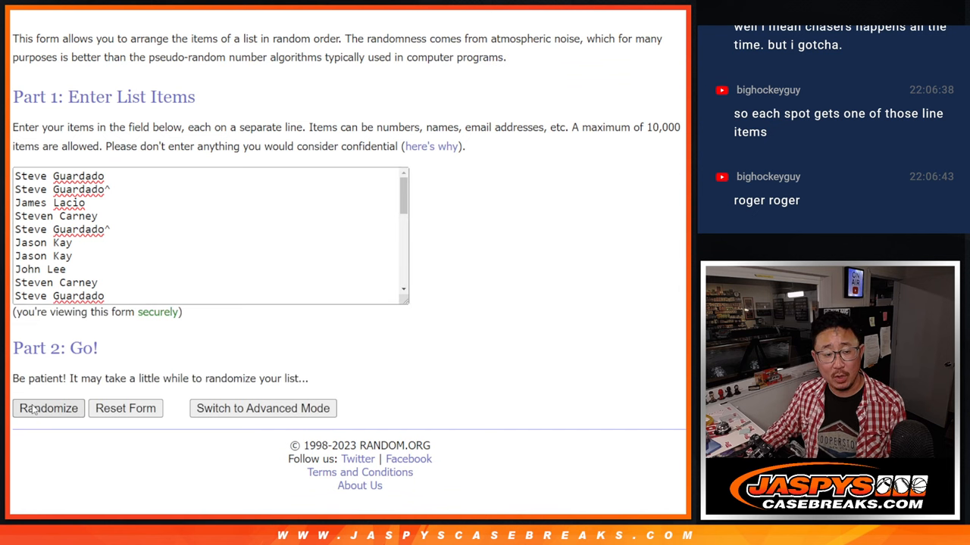
{"action": "left_click", "coordinate": [49, 409]}
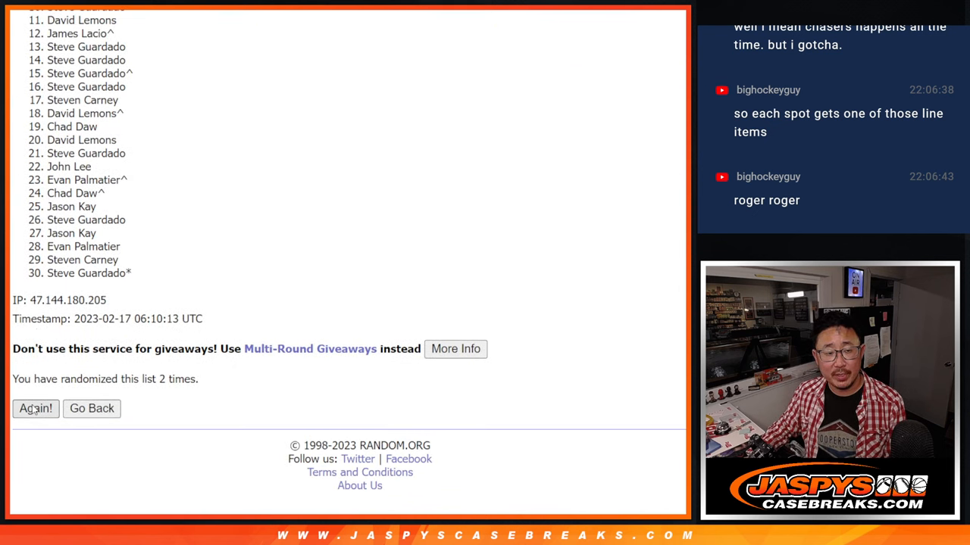
{"action": "left_click", "coordinate": [36, 409]}
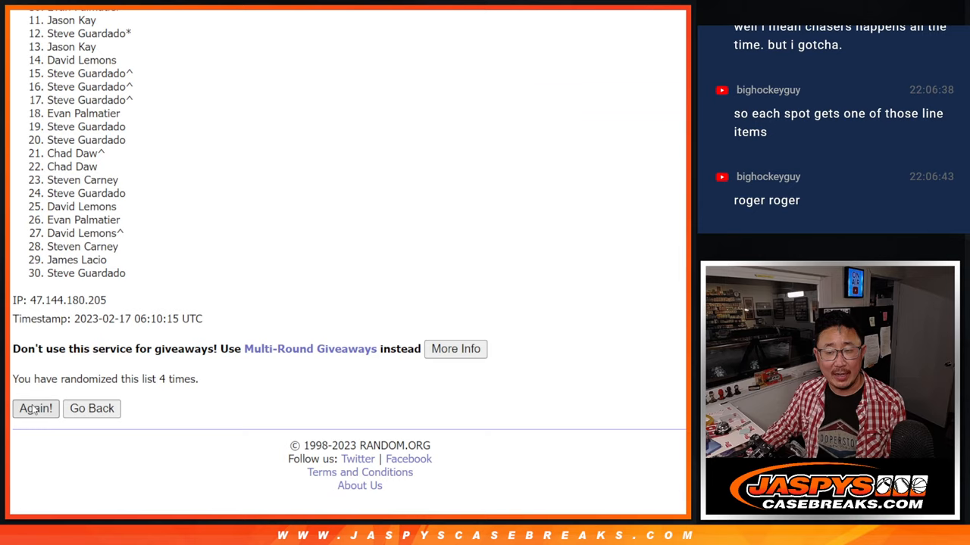
{"action": "left_click", "coordinate": [36, 409]}
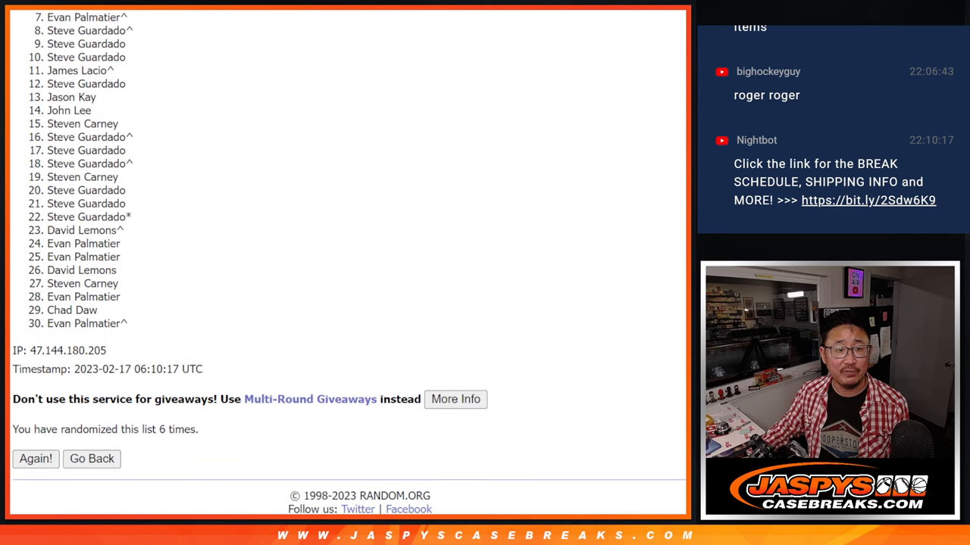
{"action": "scroll", "scroll_direction": "down", "scroll_amount": 3}
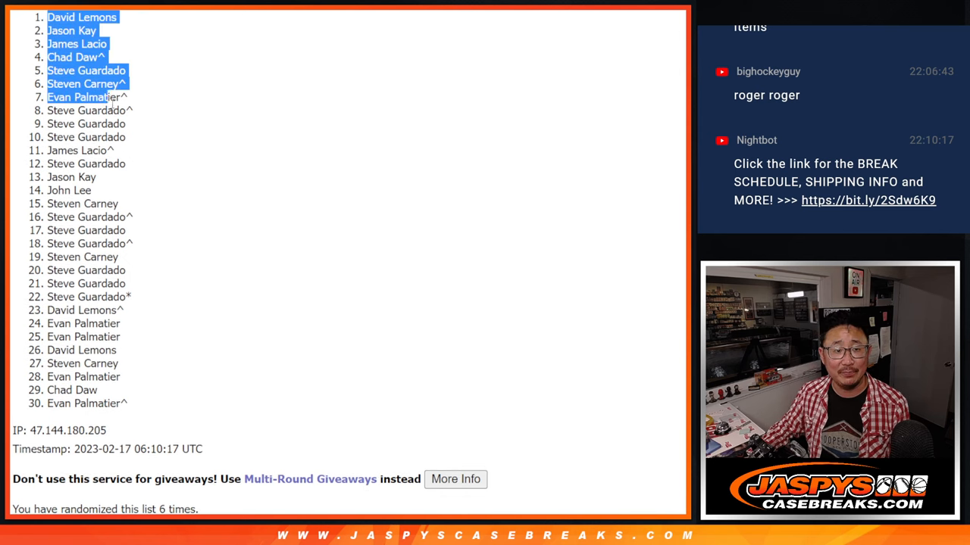
{"action": "scroll", "scroll_direction": "down", "scroll_amount": 3}
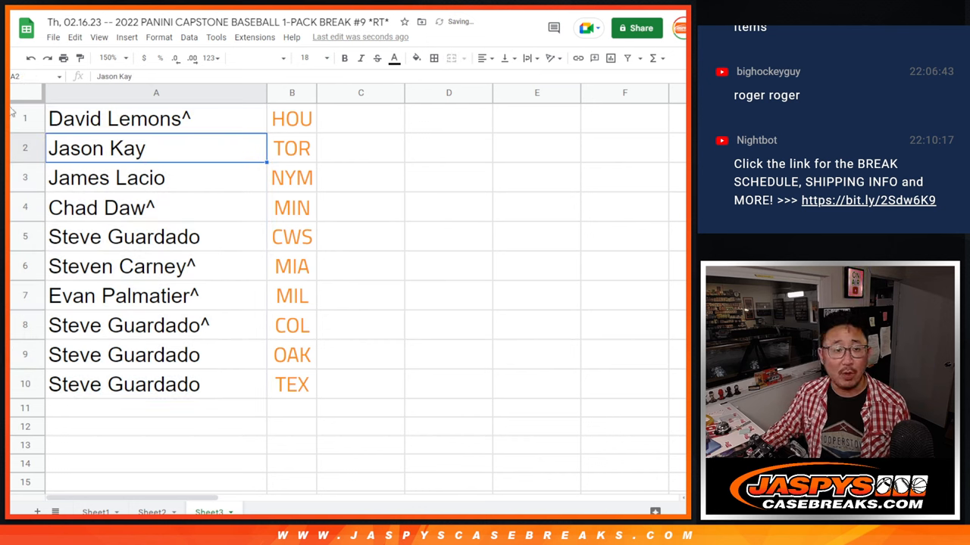
Step: Point out the winners paired with CWS and MIL among the ten name–team pairings
{"action": "left_click", "coordinate": [24, 118]}
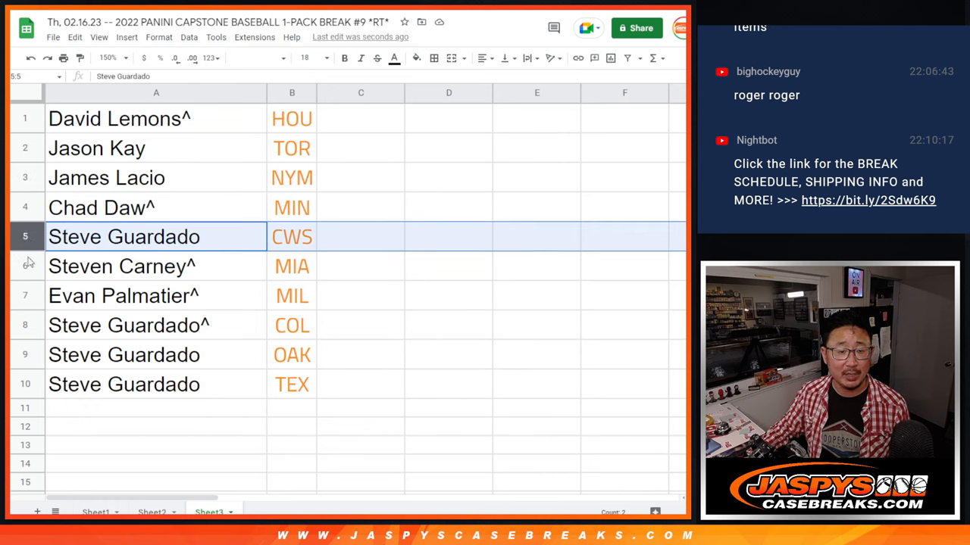
{"action": "left_click", "coordinate": [124, 295]}
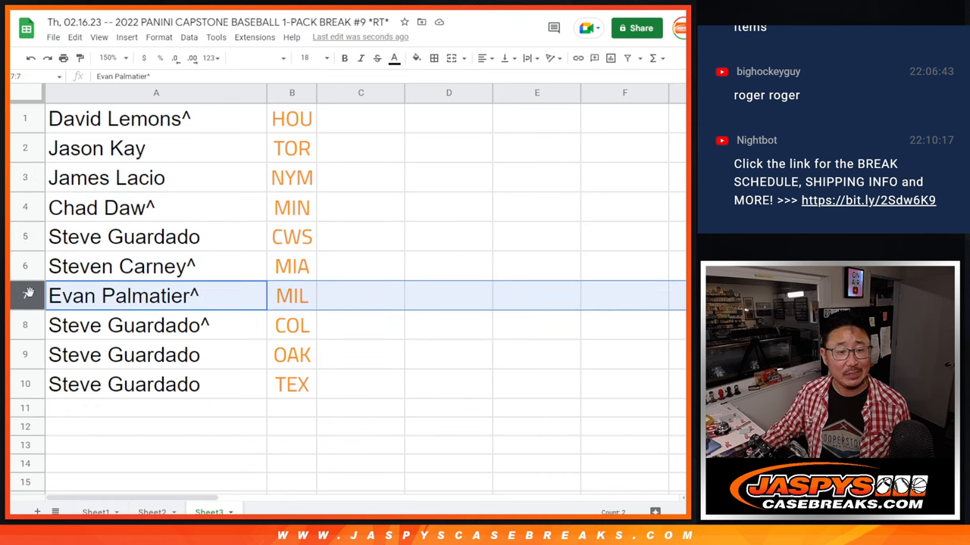